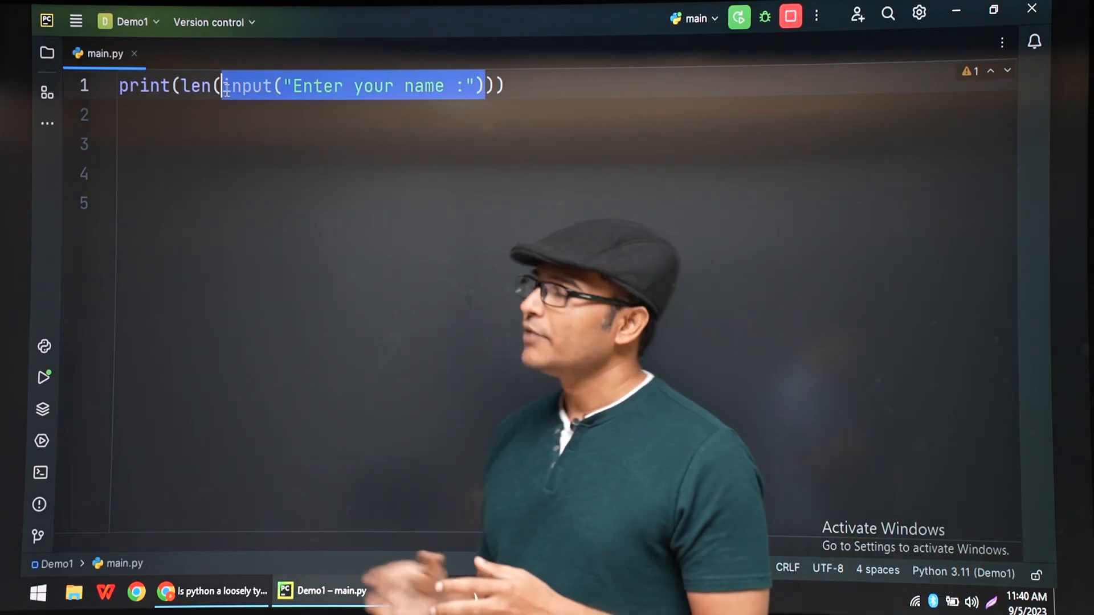
# Move input("Enter your name :") off the print line into name = on line 2
pyautogui.press('Delete')
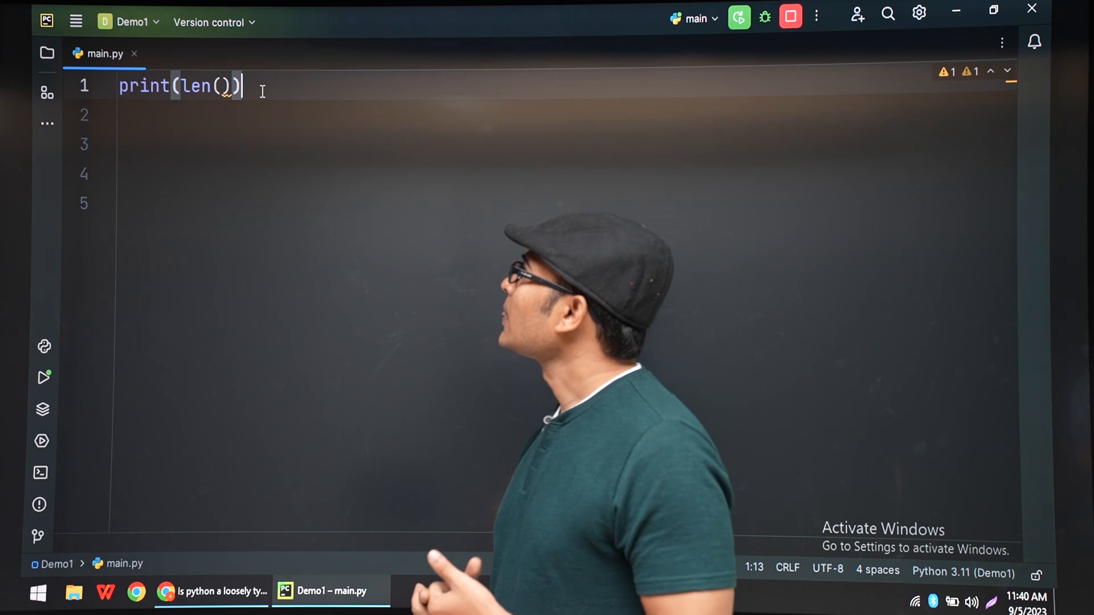
pyautogui.write('name = input("Enter your name :')
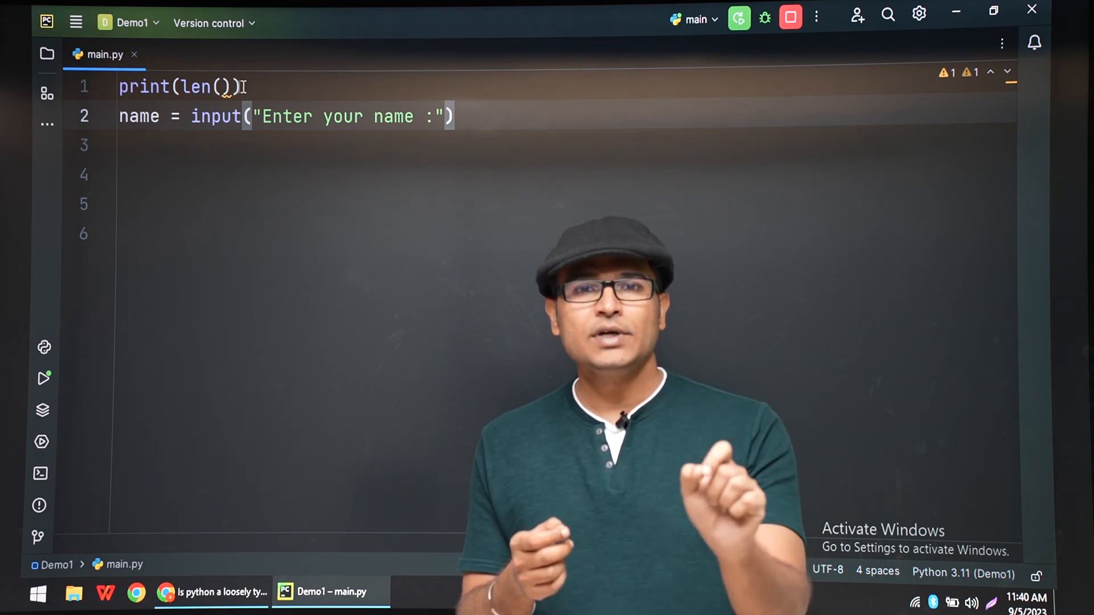
# Remove the len() print call from line 1 and write length = len(name) on line 3
pyautogui.doubleClick(200, 86)
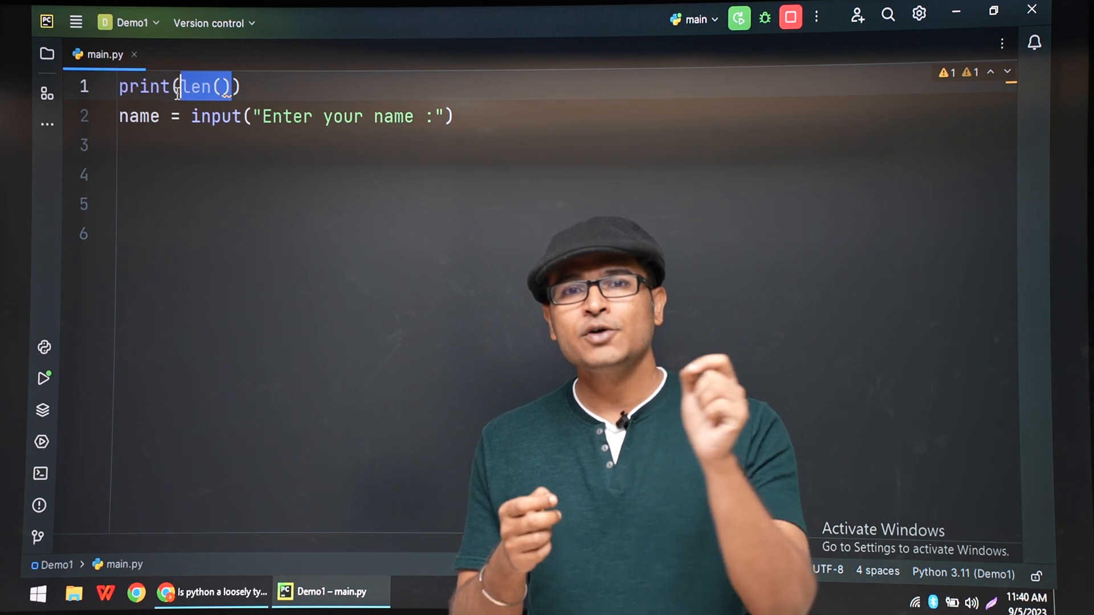
pyautogui.press('Delete')
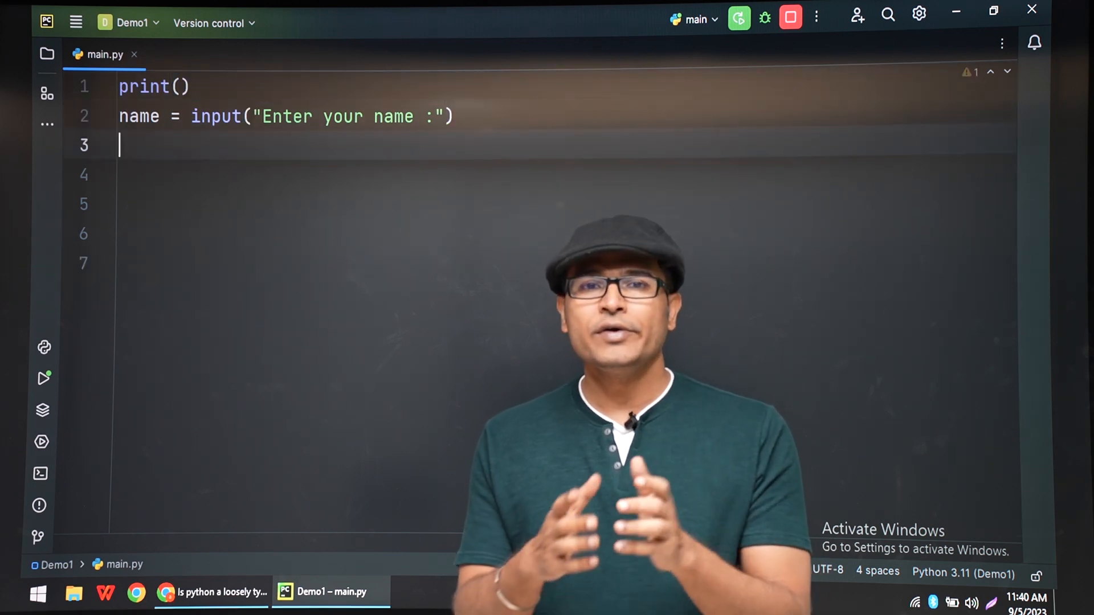
pyautogui.write('length')
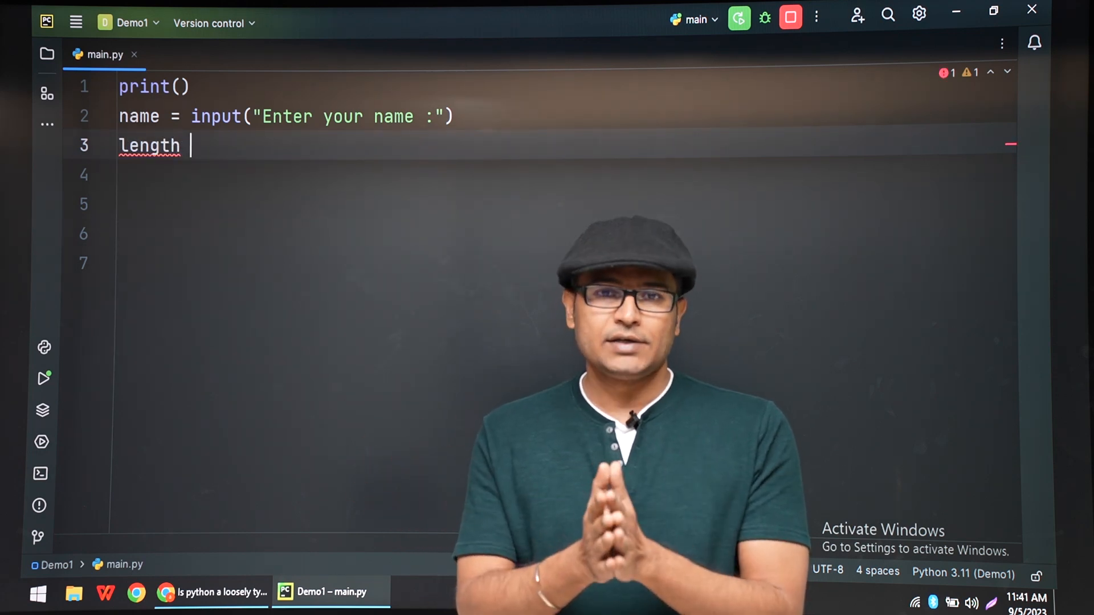
pyautogui.write('= len()')
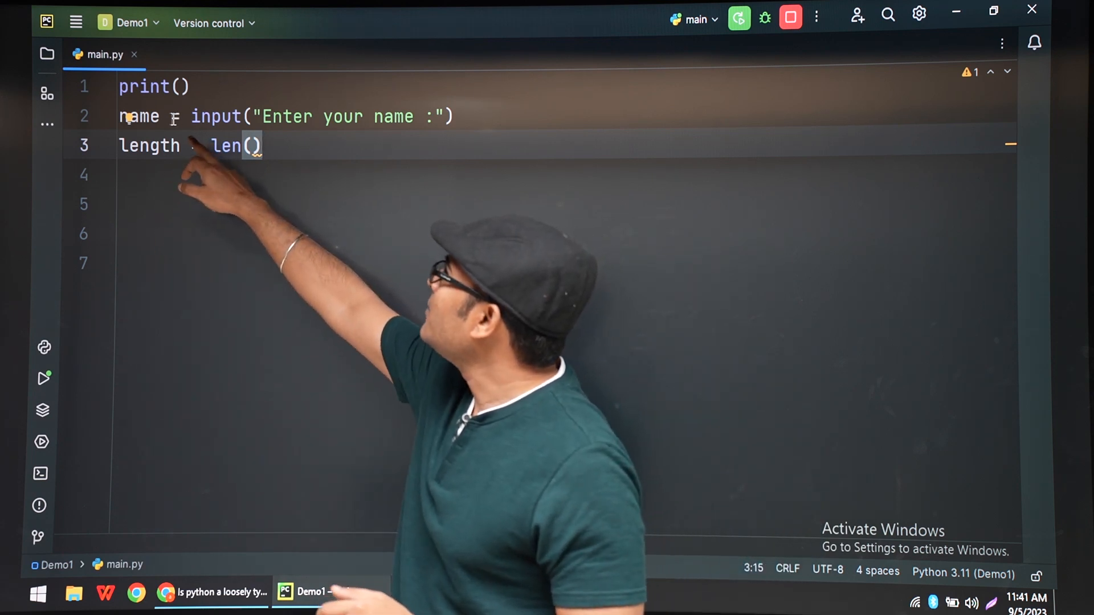
pyautogui.doubleClick(138, 116)
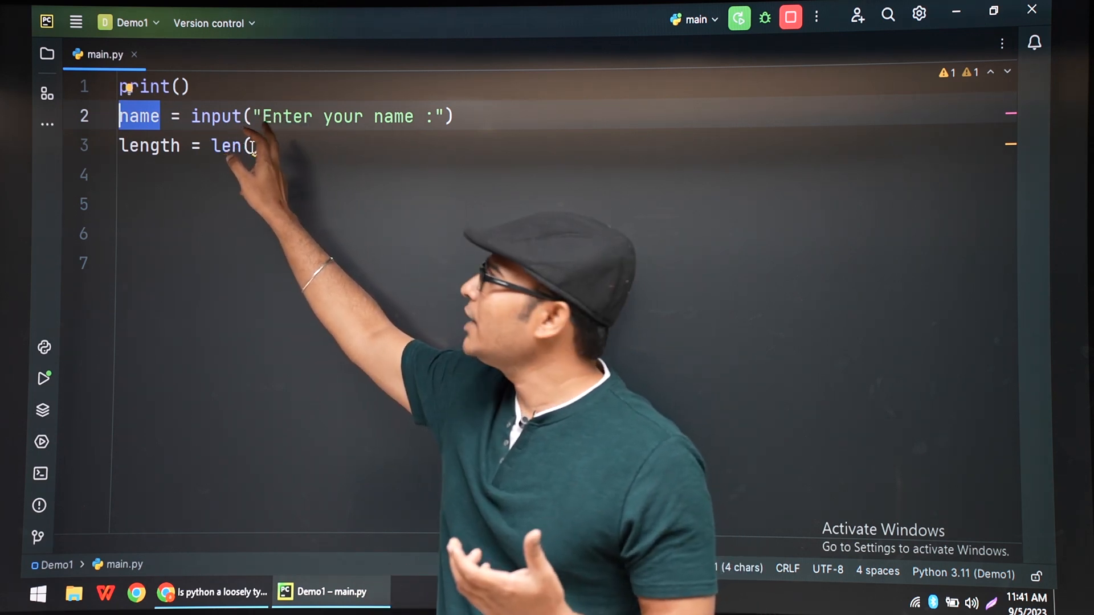
pyautogui.write('(')
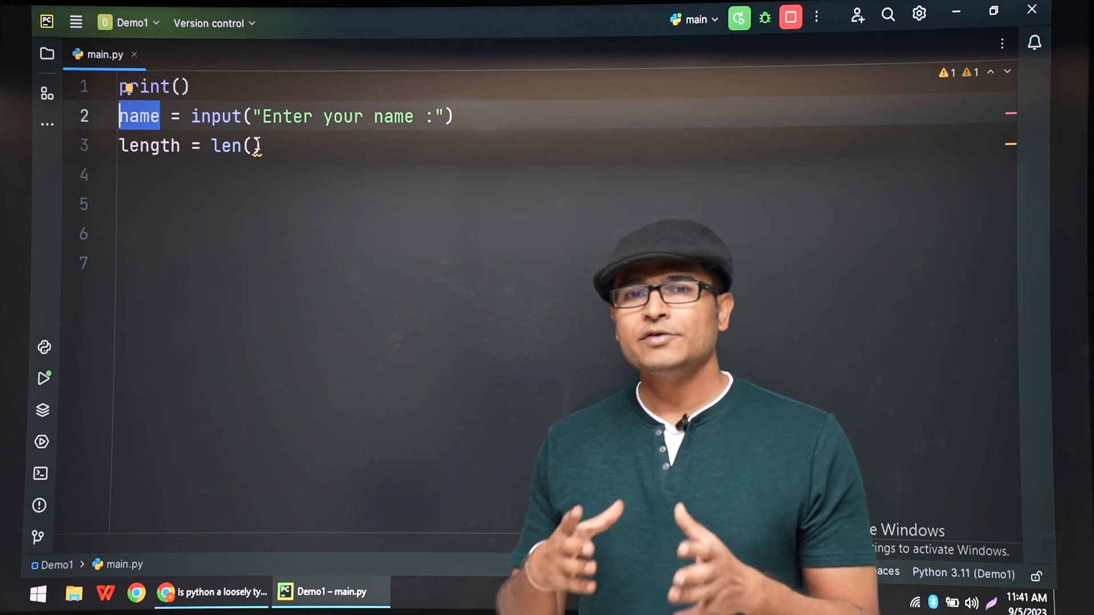
pyautogui.write('name')
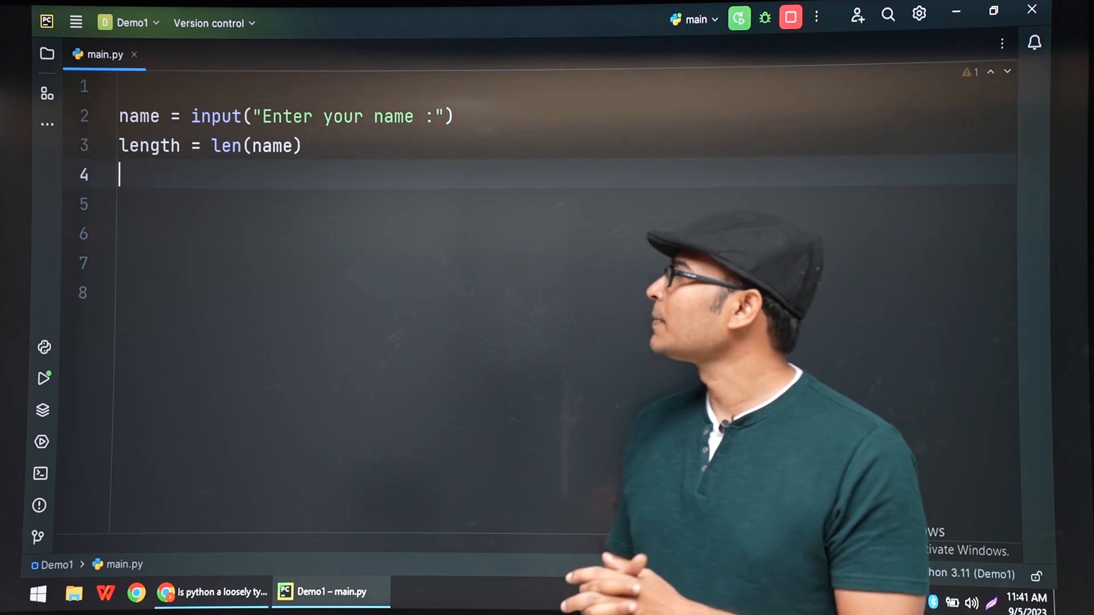
# Write print(length) on line 4, completing 'length' from autocomplete
pyautogui.write('print()')
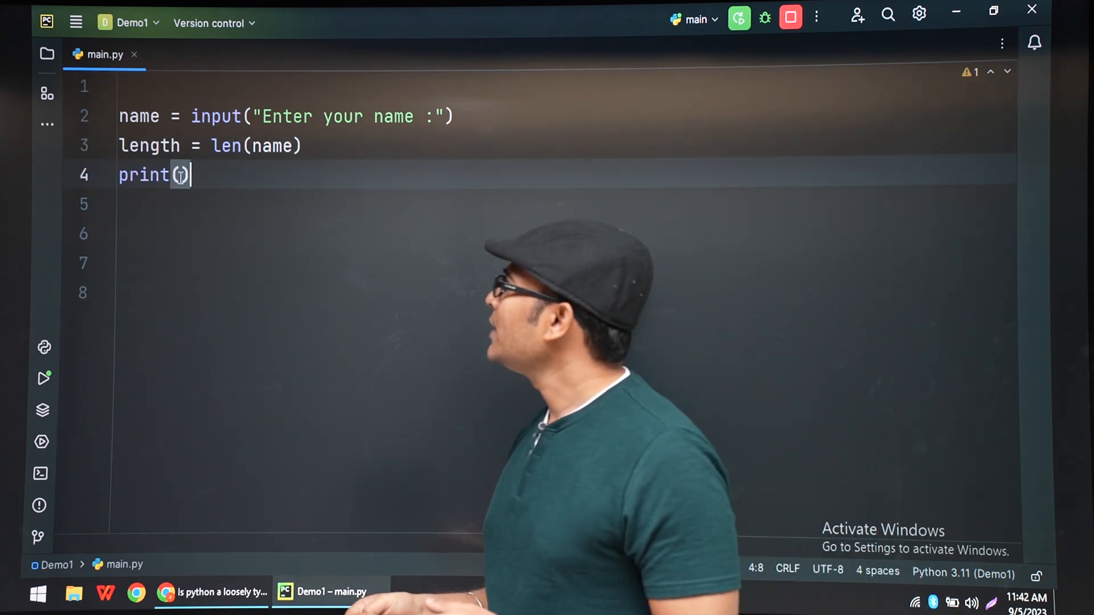
pyautogui.write('len')
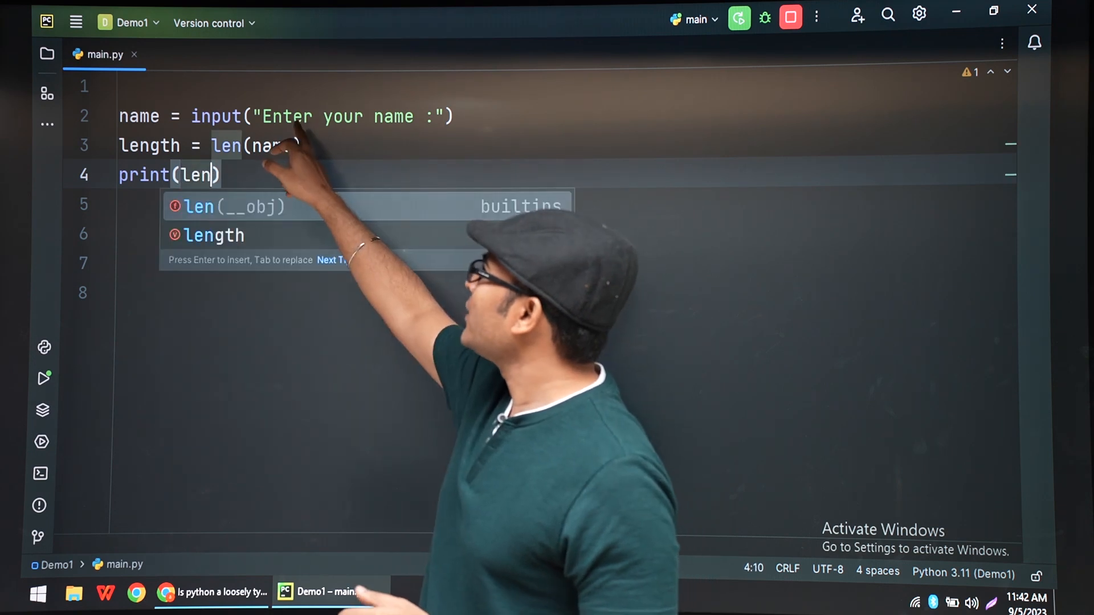
pyautogui.write('gth')
pyautogui.press('Enter')
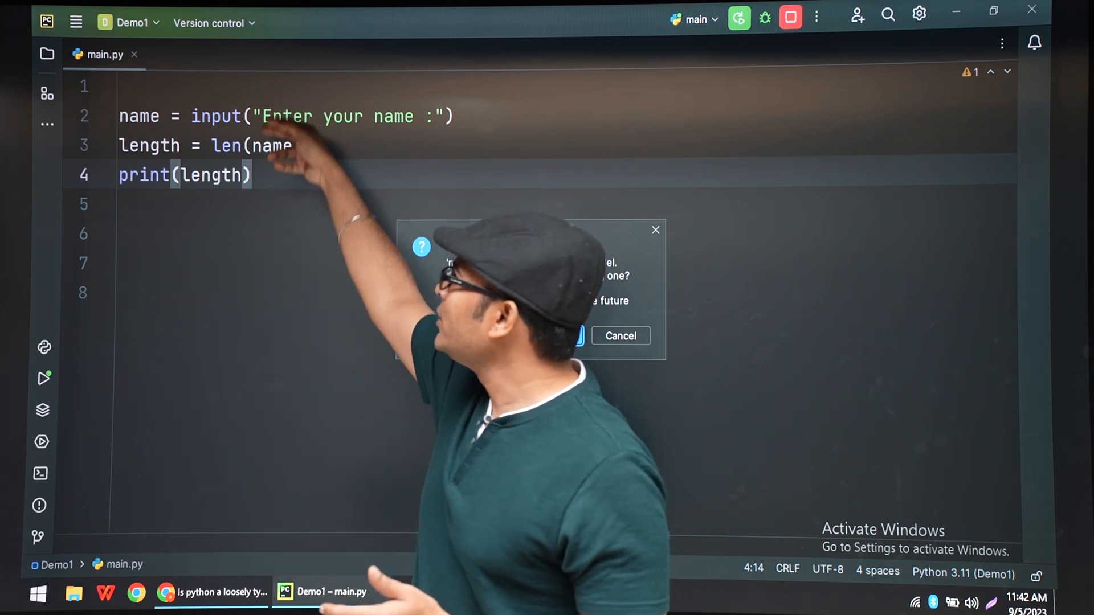
# Confirm the run of main.py and enter RBR at the name prompt
pyautogui.click(43, 378)
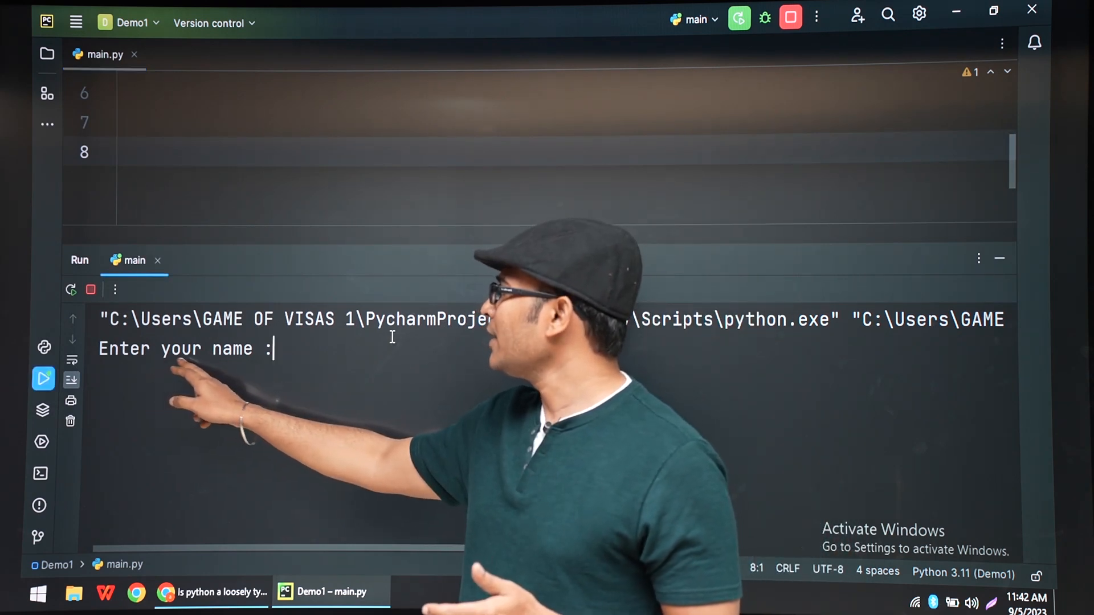
pyautogui.write('RBR')
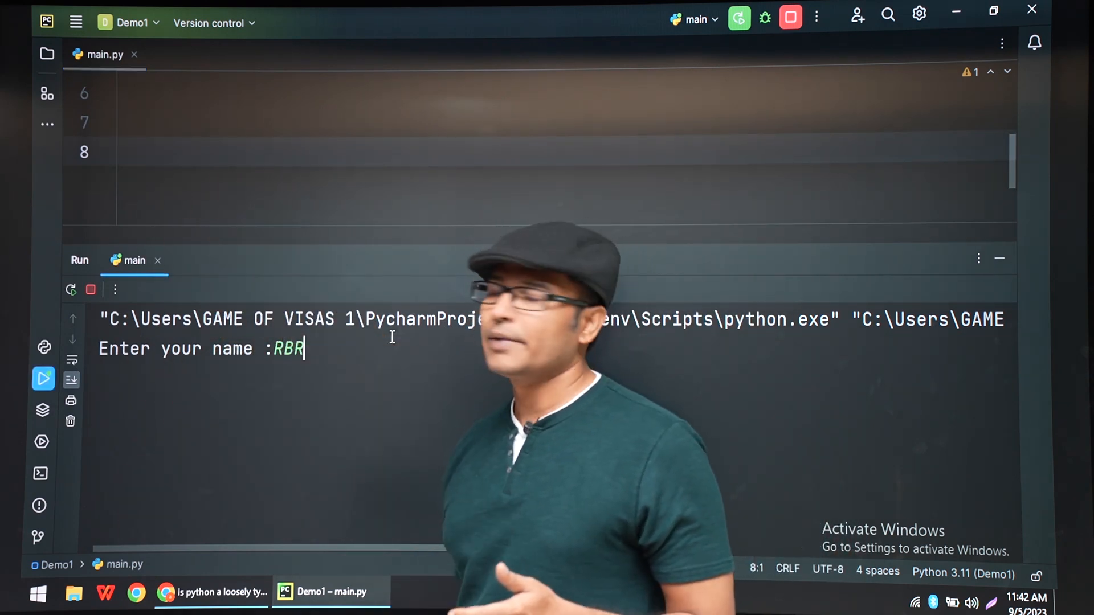
pyautogui.press('enter')
pyautogui.write('print(length')
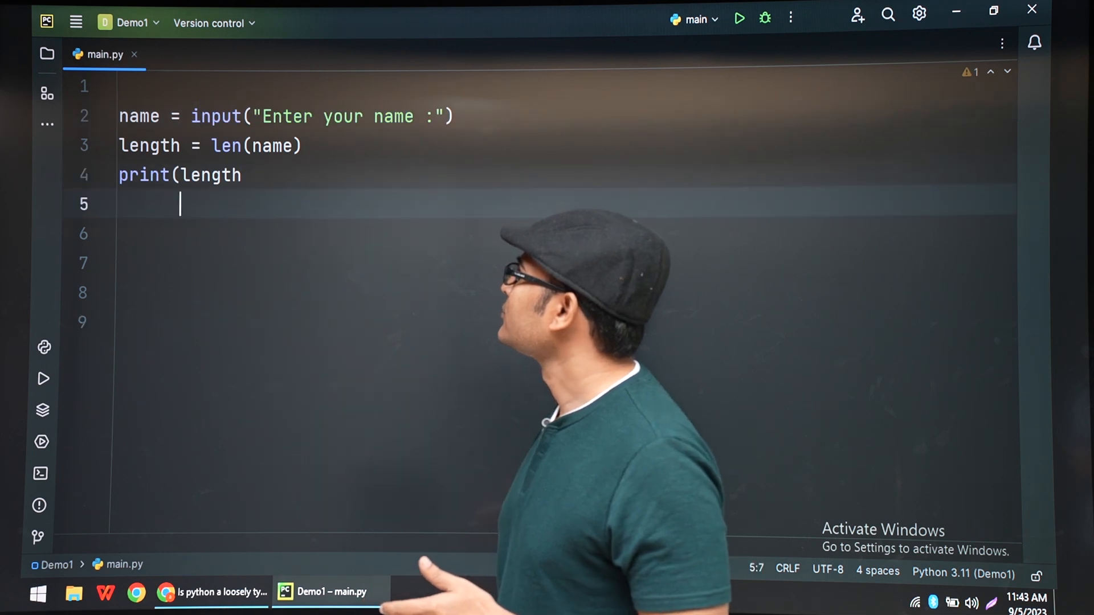
# Add name = 100 with print(name), and close print(length) on line 4
pyautogui.write('n')
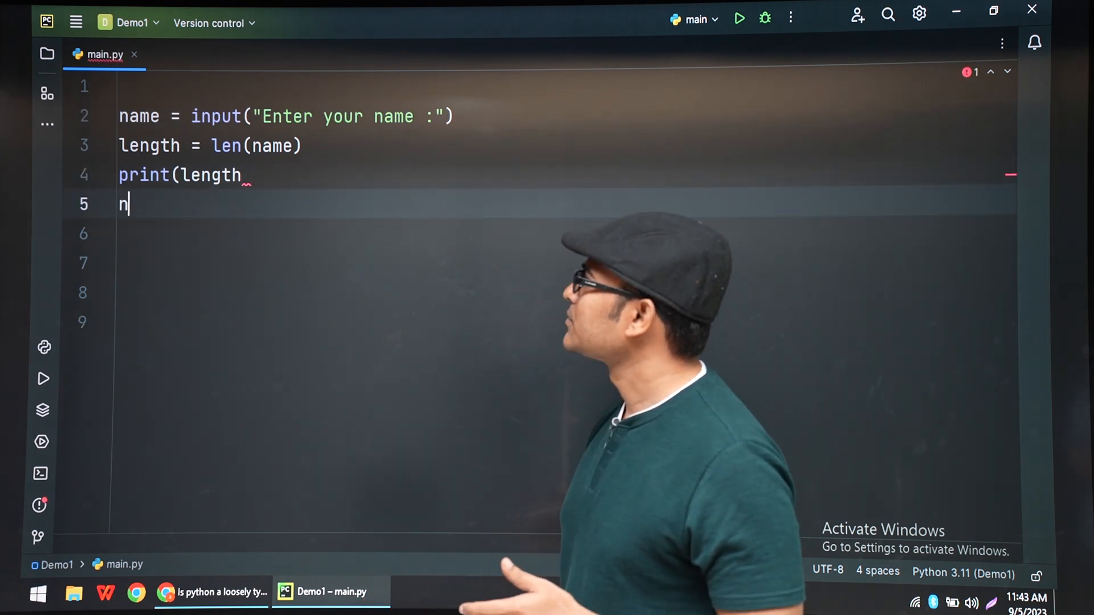
pyautogui.write('ame = 100')
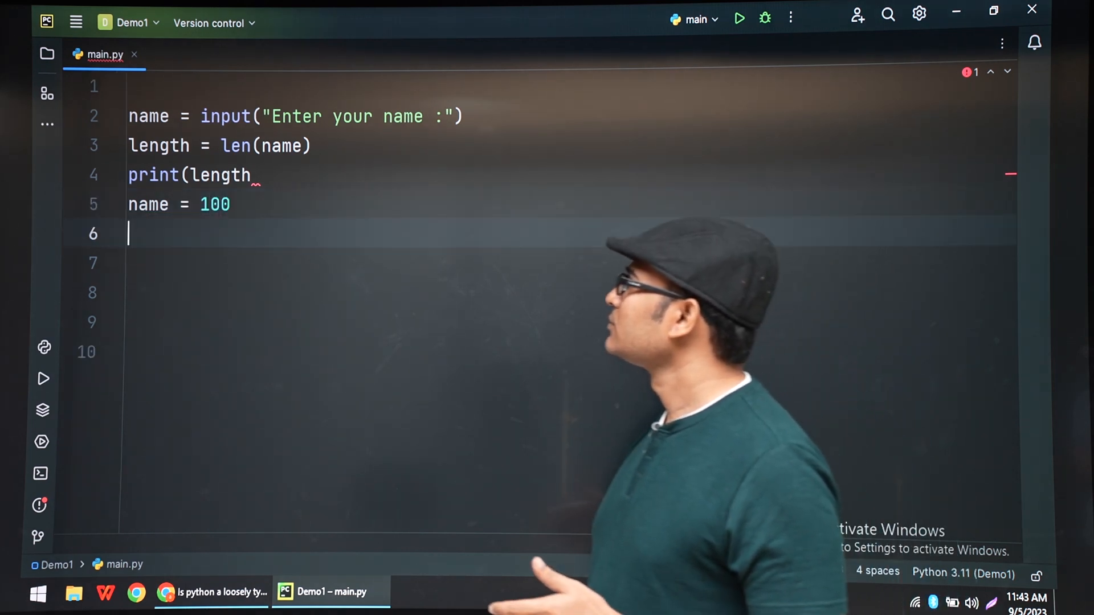
pyautogui.write('print(name')
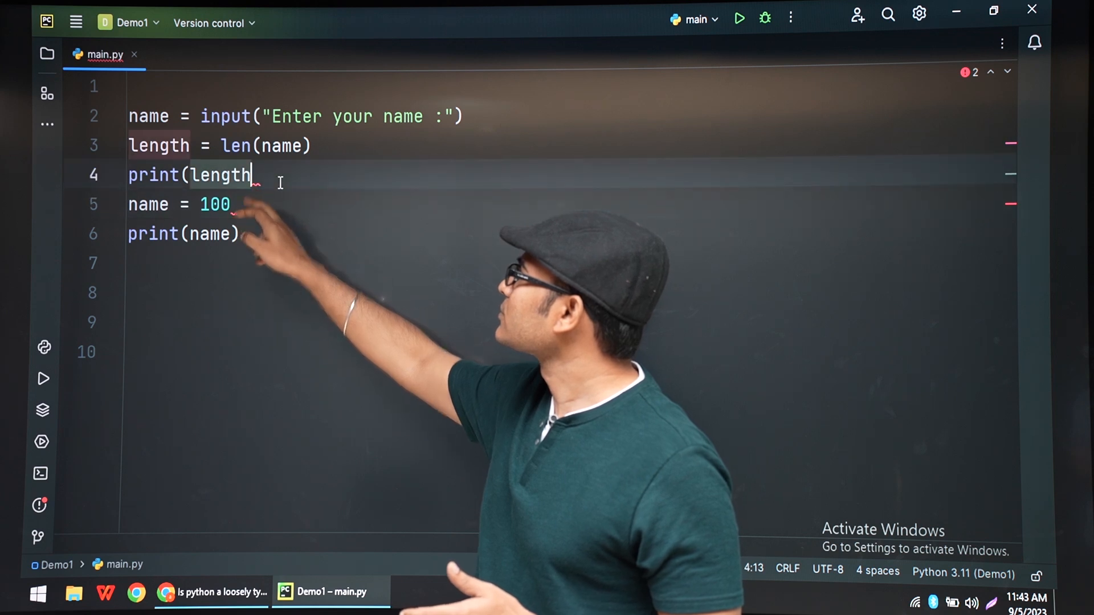
pyautogui.write(')')
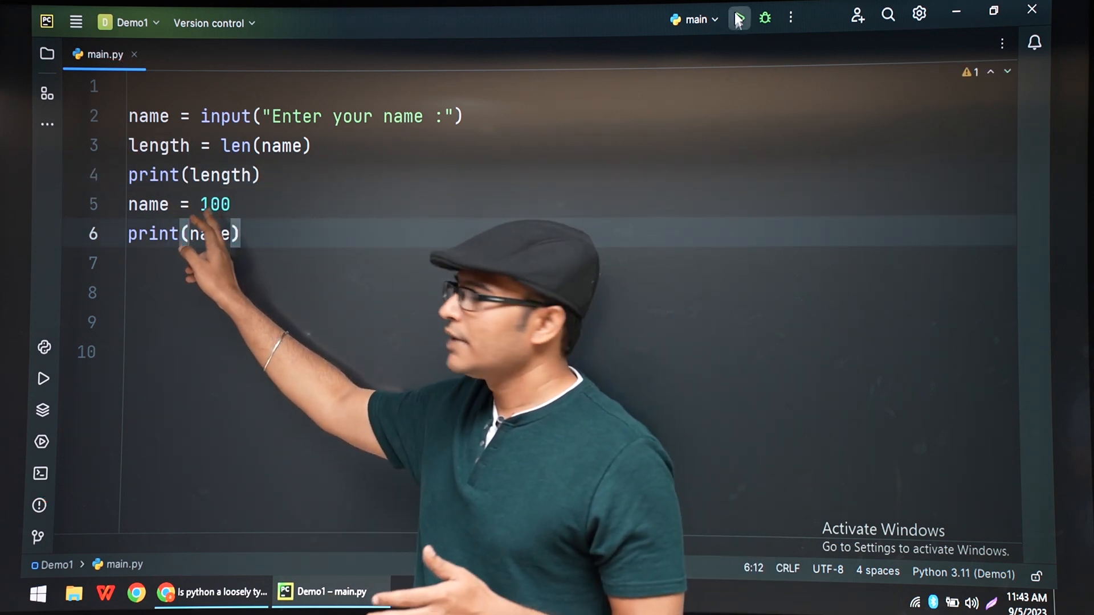
pyautogui.moveTo(739, 17)
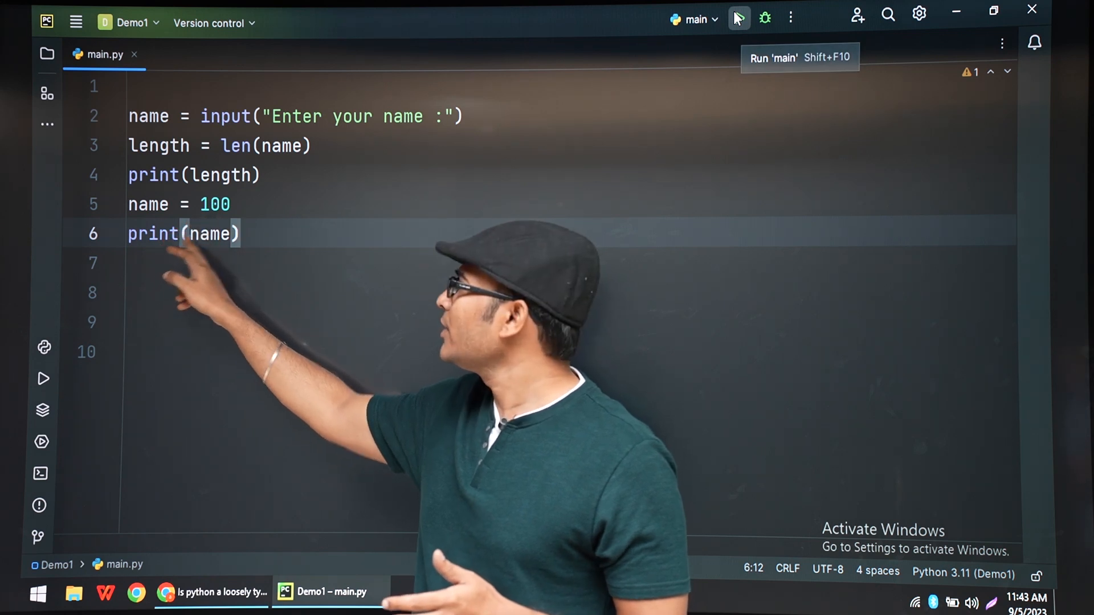
# Run main.py, remove stray editor text, enter RBR, and select 100 in the output
pyautogui.click(739, 17)
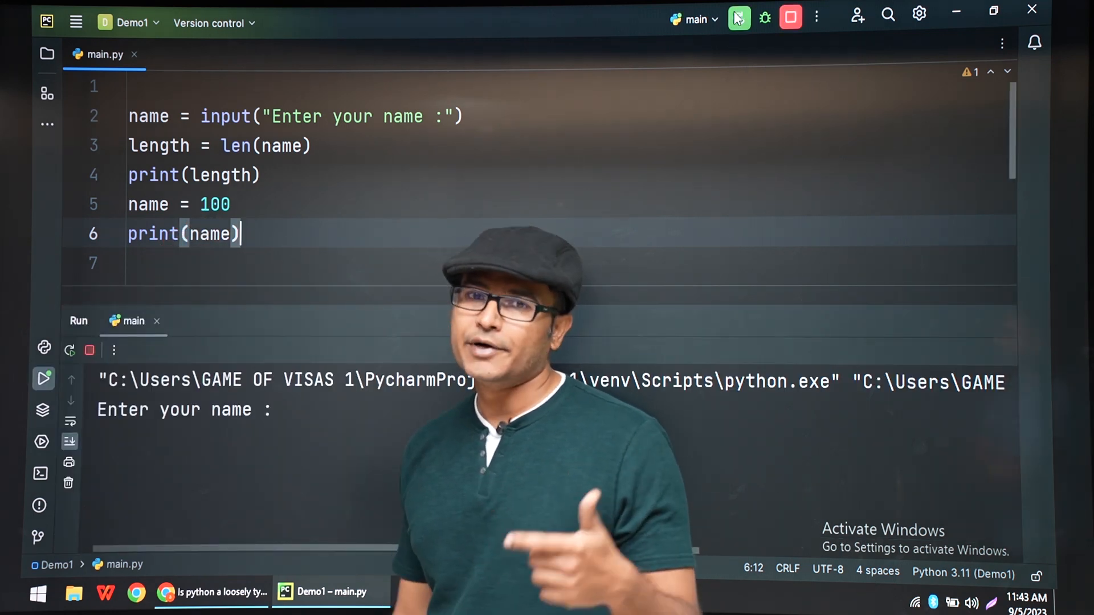
pyautogui.write('RB')
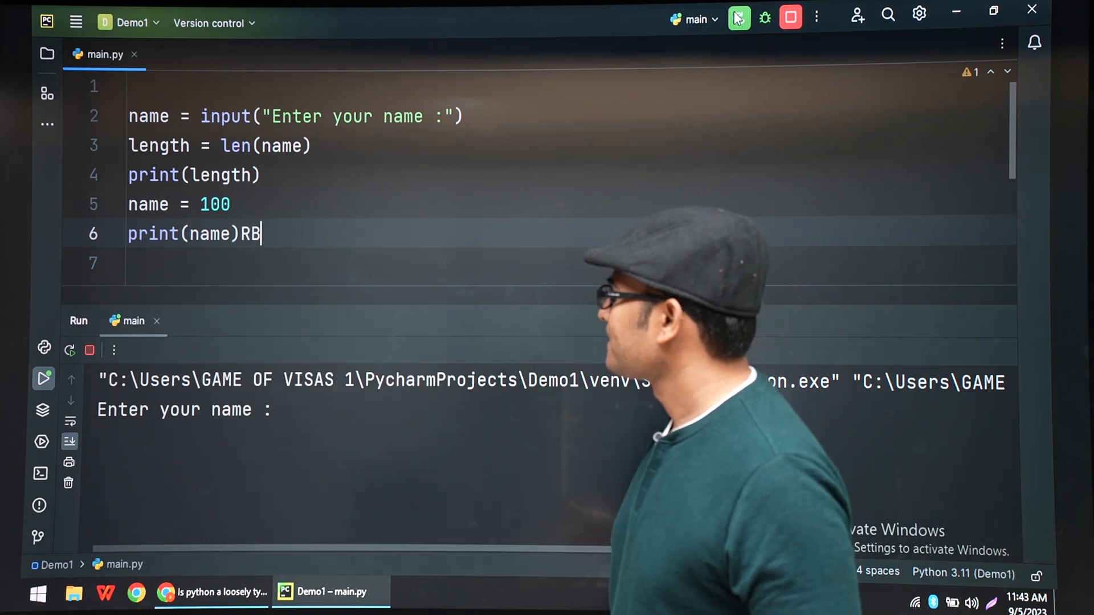
pyautogui.press('Backspace')
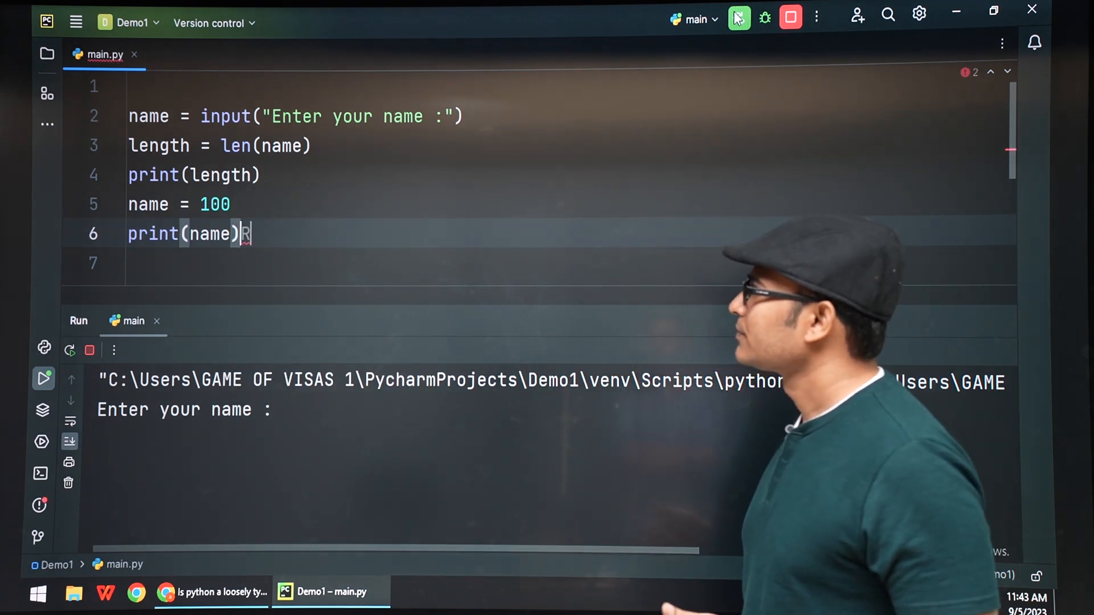
pyautogui.click(739, 16)
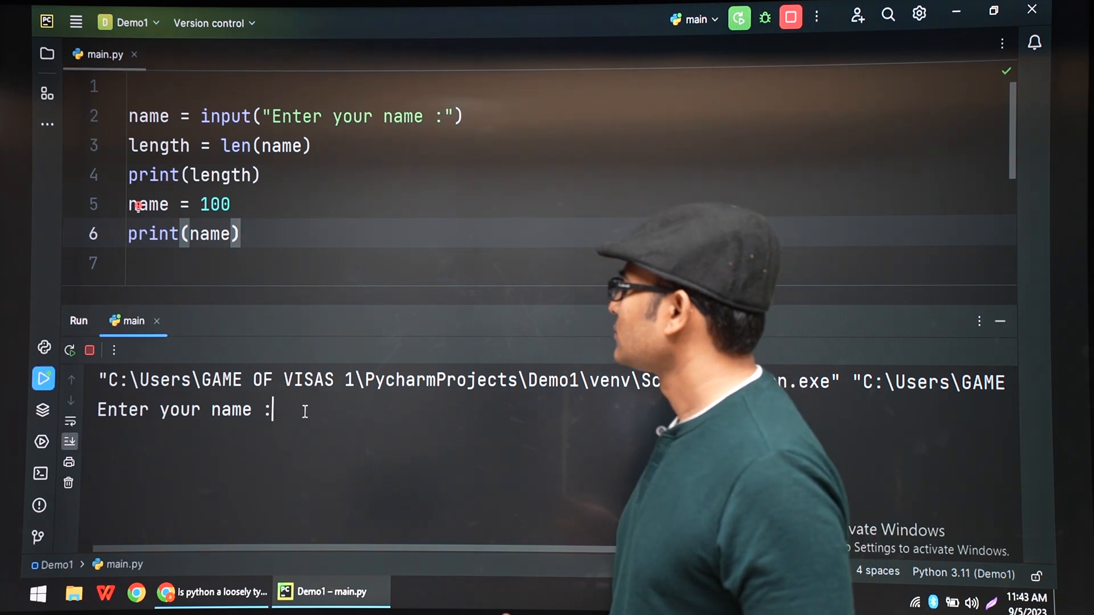
pyautogui.write('RBR')
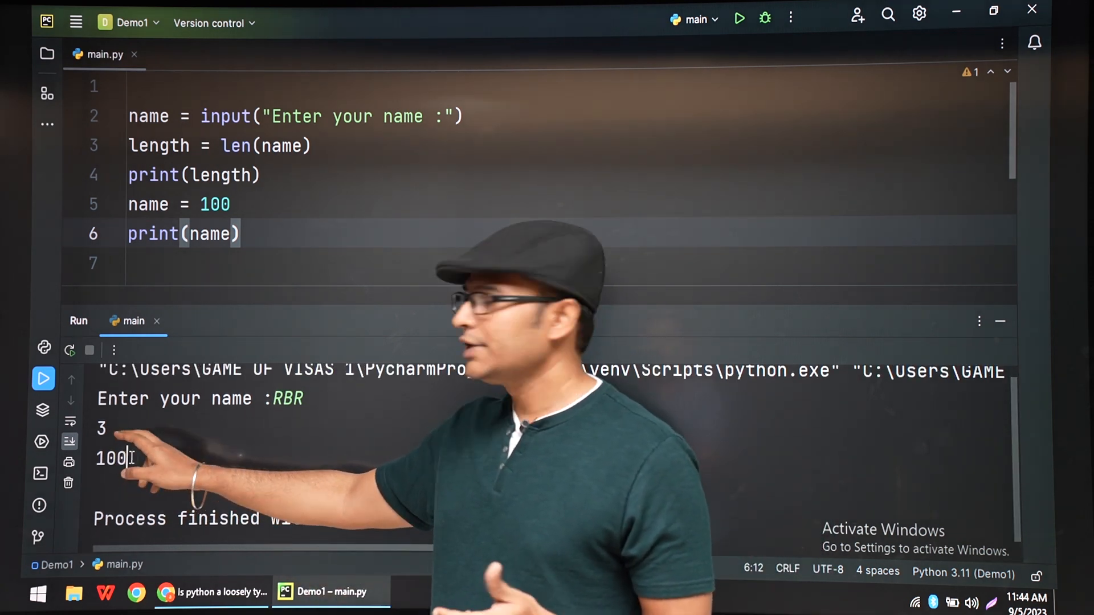
pyautogui.doubleClick(110, 459)
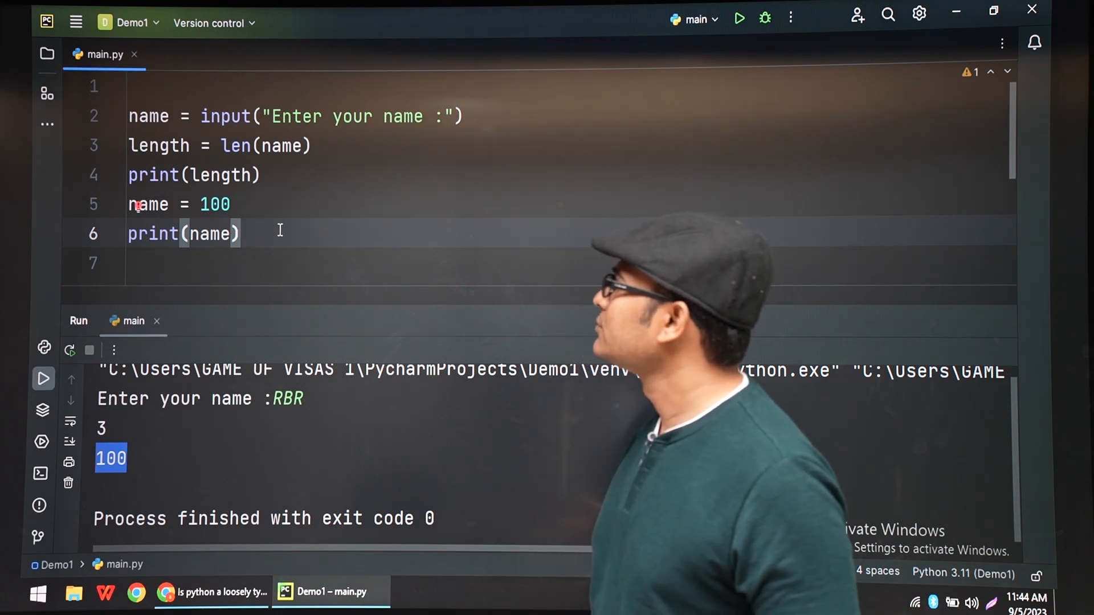
# Append name = 1.51 and print(name) on lines 7 and 8
pyautogui.write('name')
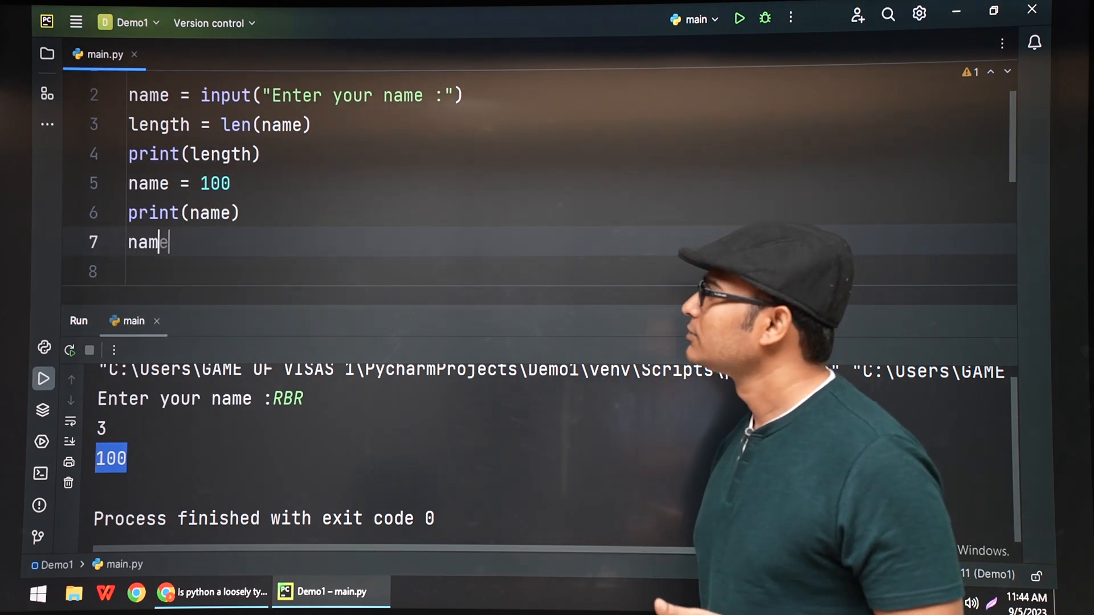
pyautogui.write('= 1')
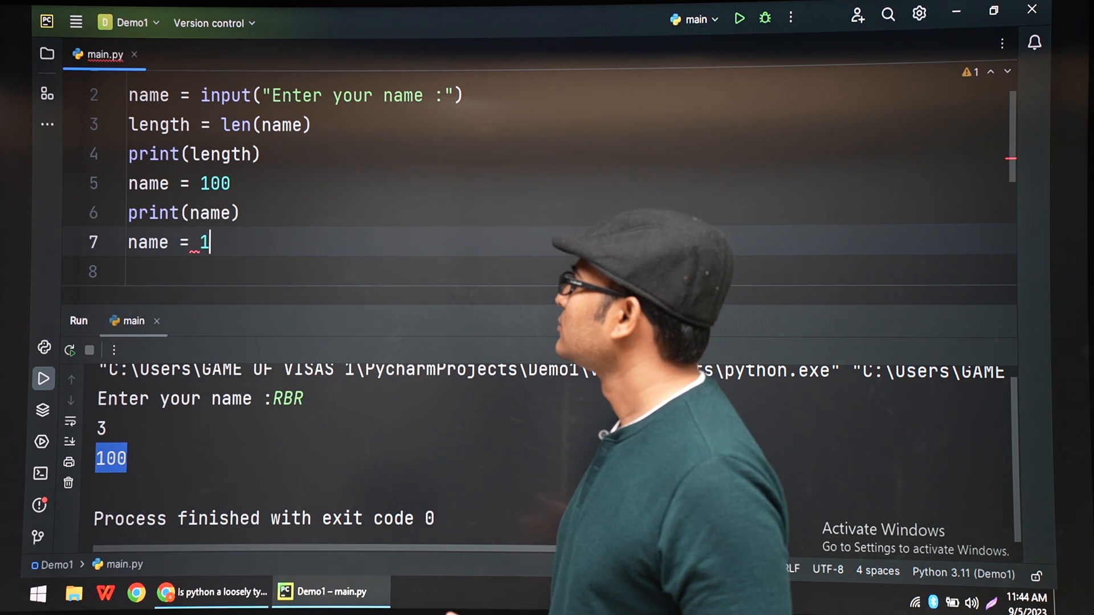
pyautogui.write('.51')
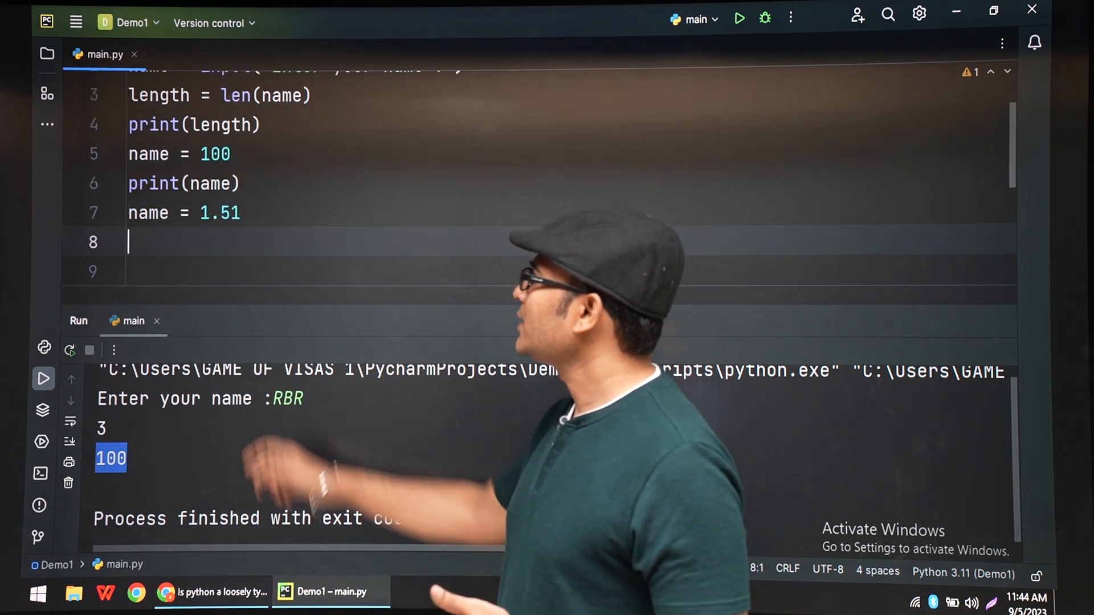
pyautogui.write('print')
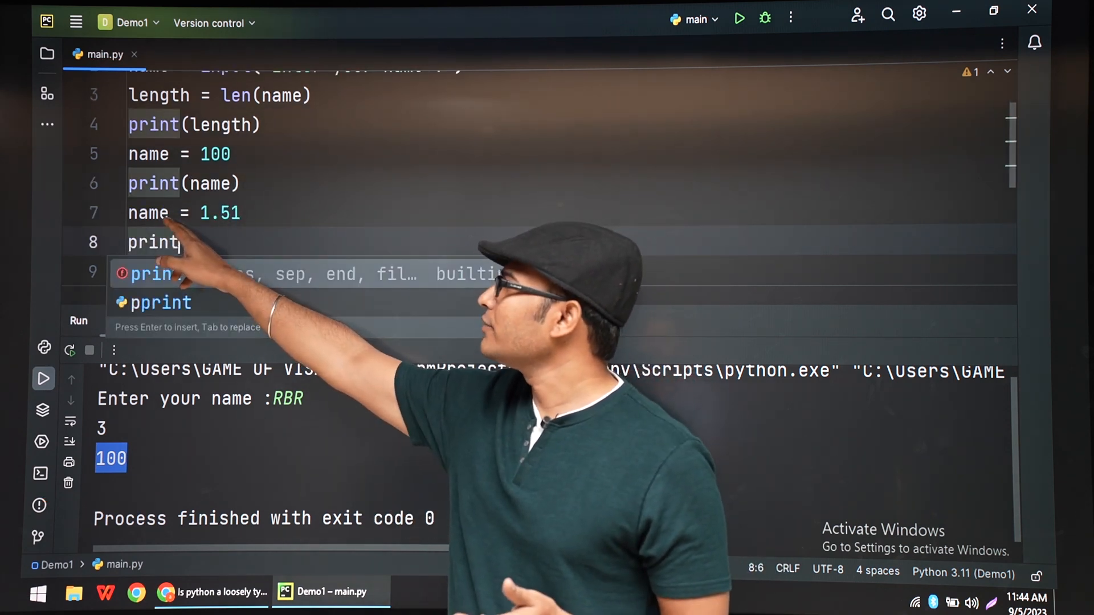
pyautogui.write('name)')
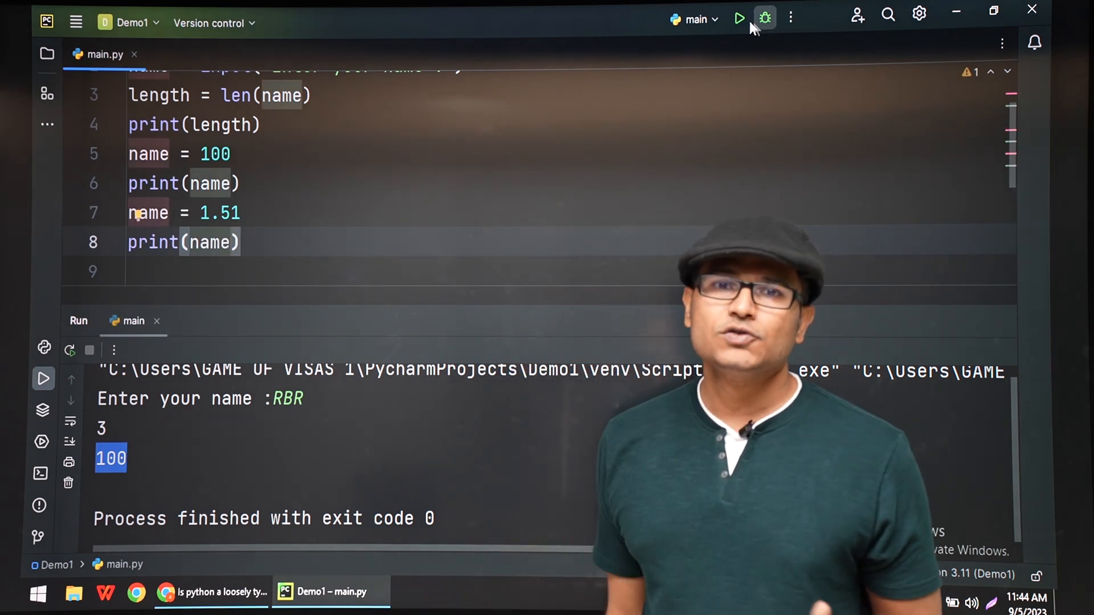
# Run main.py again with the name RBR and select 1.51 in the output
pyautogui.click(739, 17)
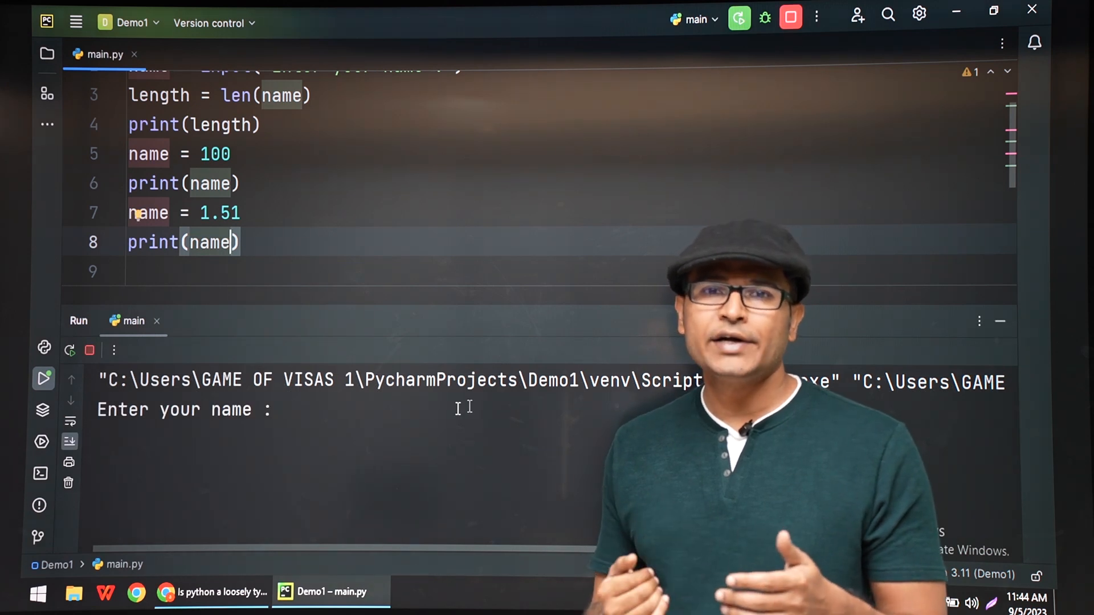
pyautogui.write('RBR')
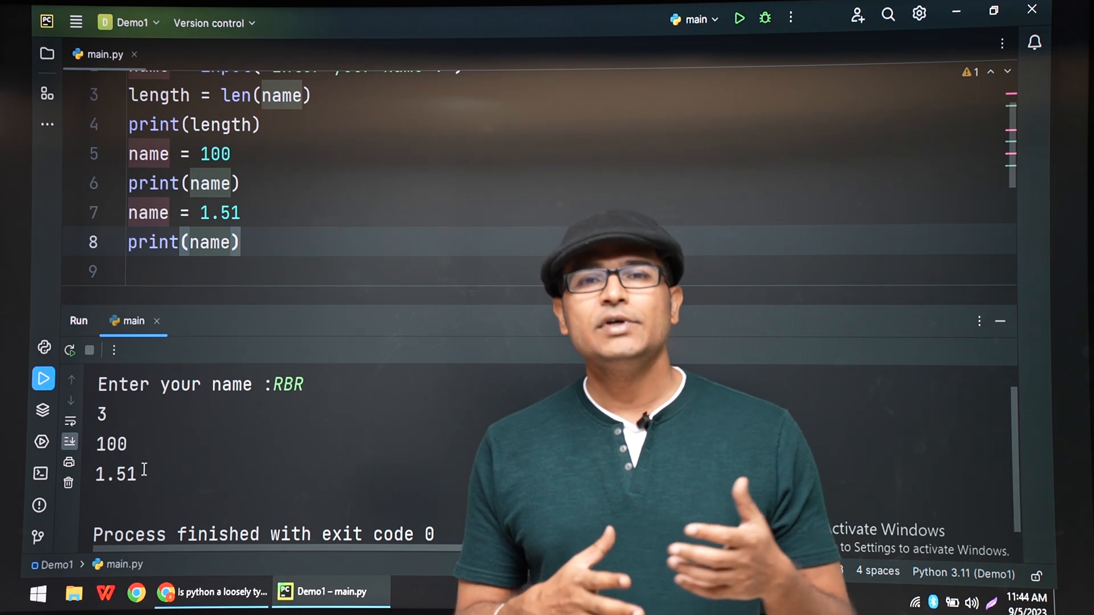
pyautogui.doubleClick(115, 474)
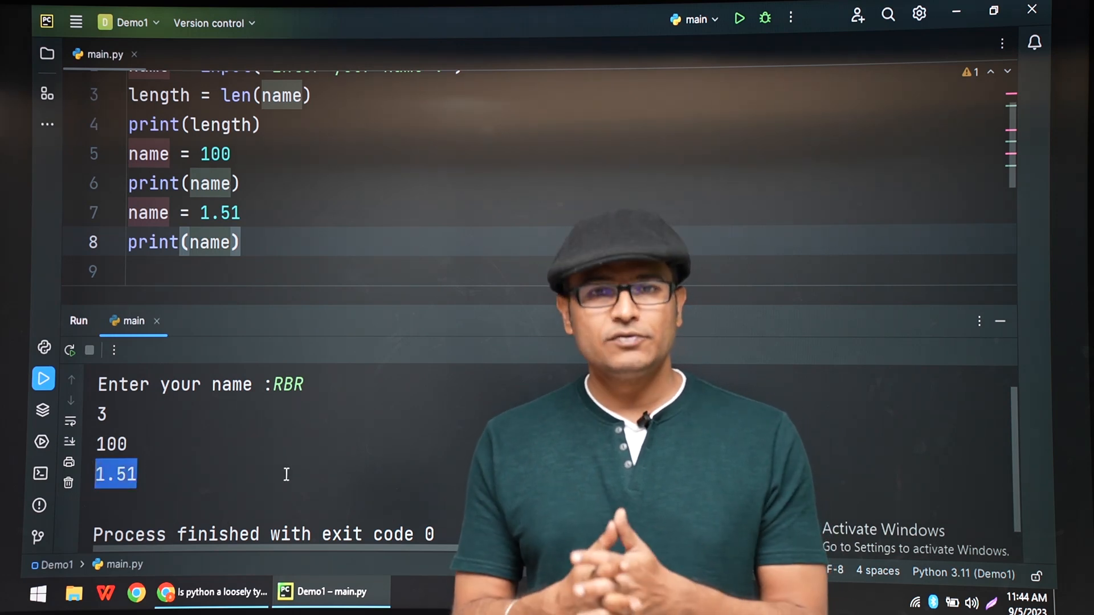